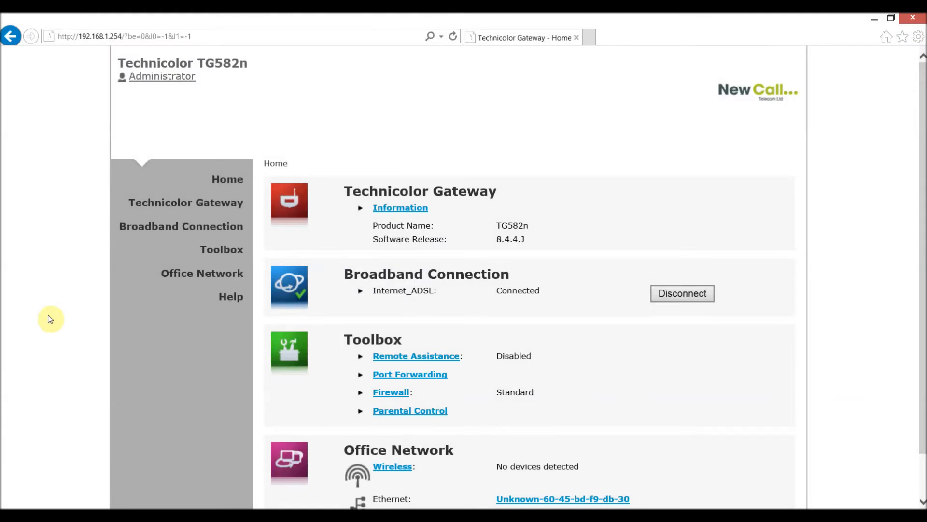
# View the 'desktop' device's details, noting 'Always use the same IP address' is No
pyautogui.scroll(-3)
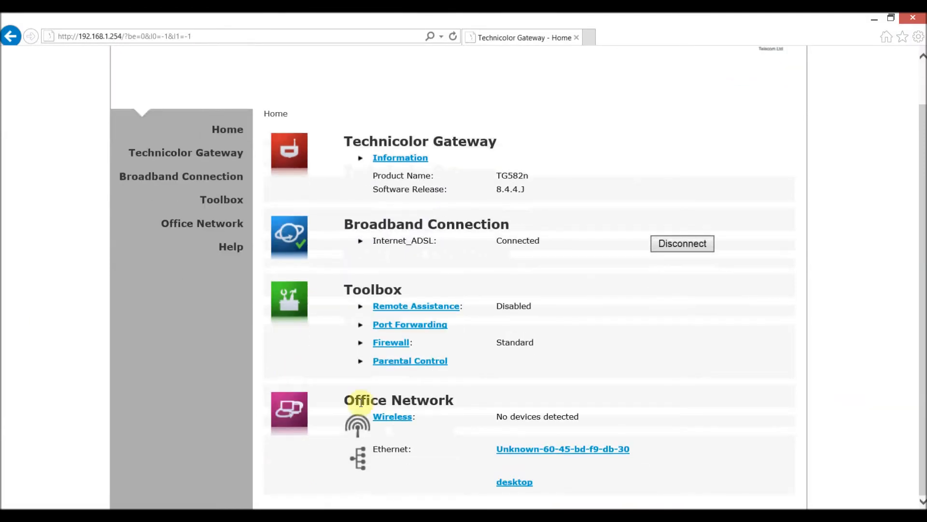
pyautogui.moveTo(513, 481)
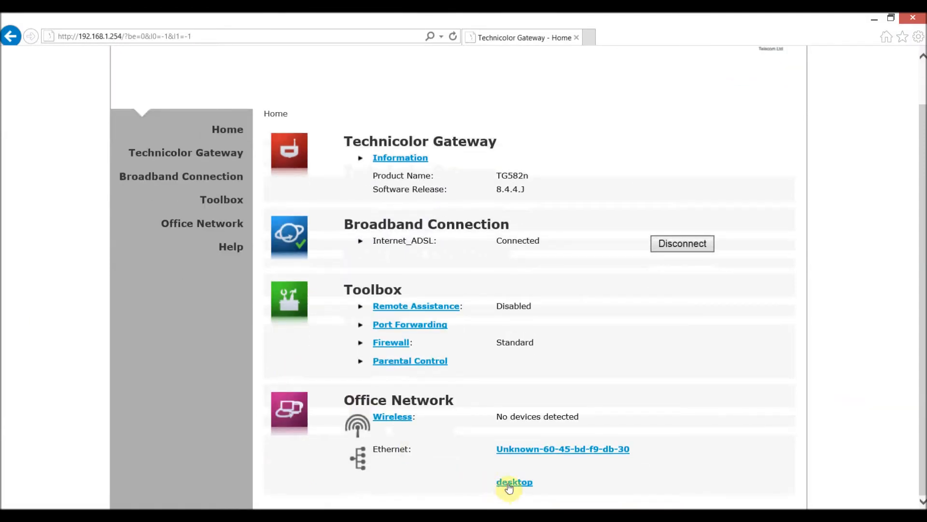
pyautogui.click(513, 481)
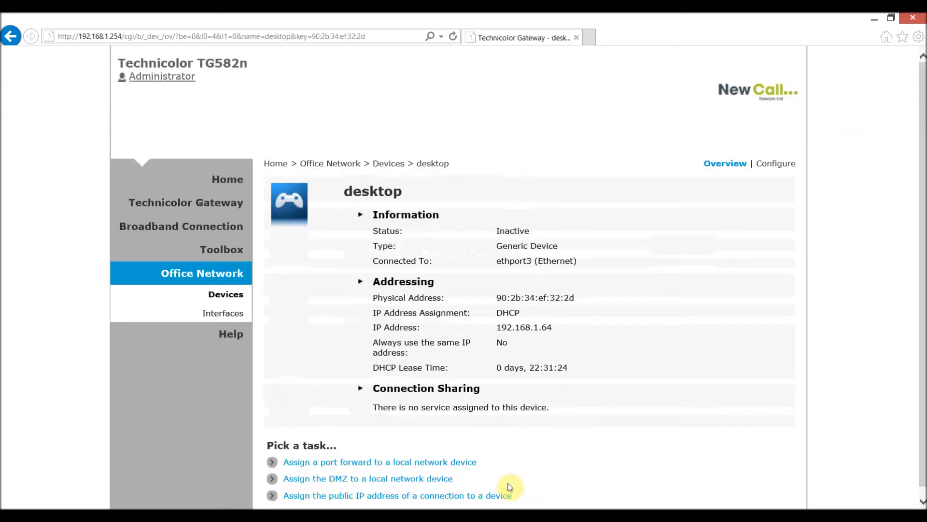
pyautogui.moveTo(534, 360)
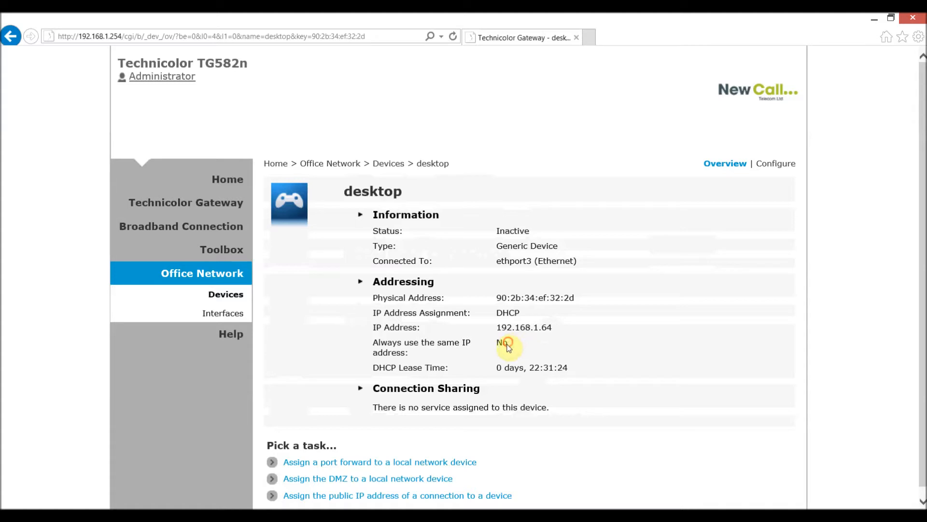
pyautogui.doubleClick(501, 342)
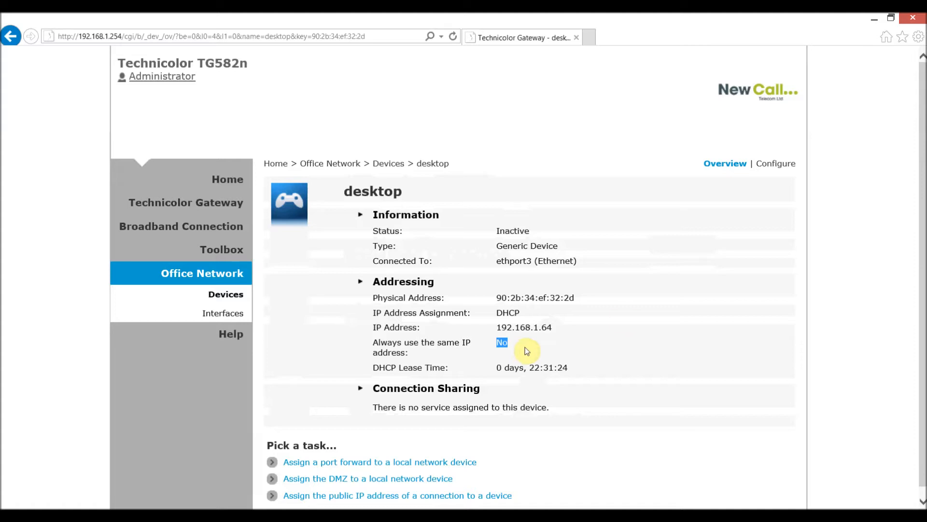
pyautogui.moveTo(777, 168)
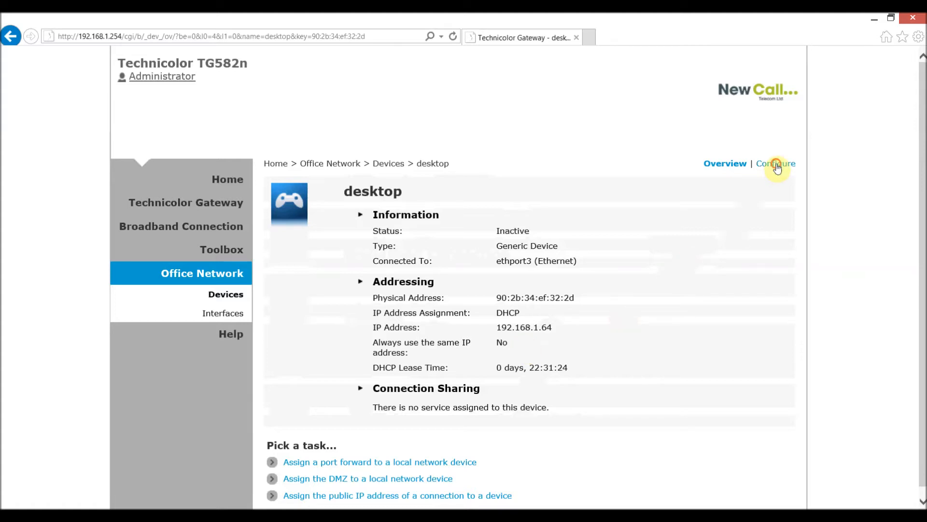
# Enable 'Always use the same IP address' for desktop and apply, giving an Infinite lease
pyautogui.click(777, 163)
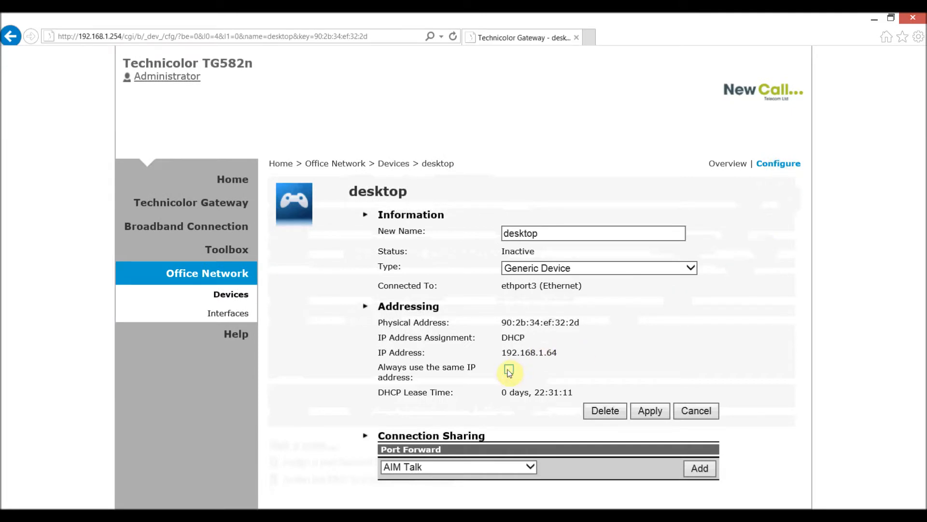
pyautogui.click(509, 371)
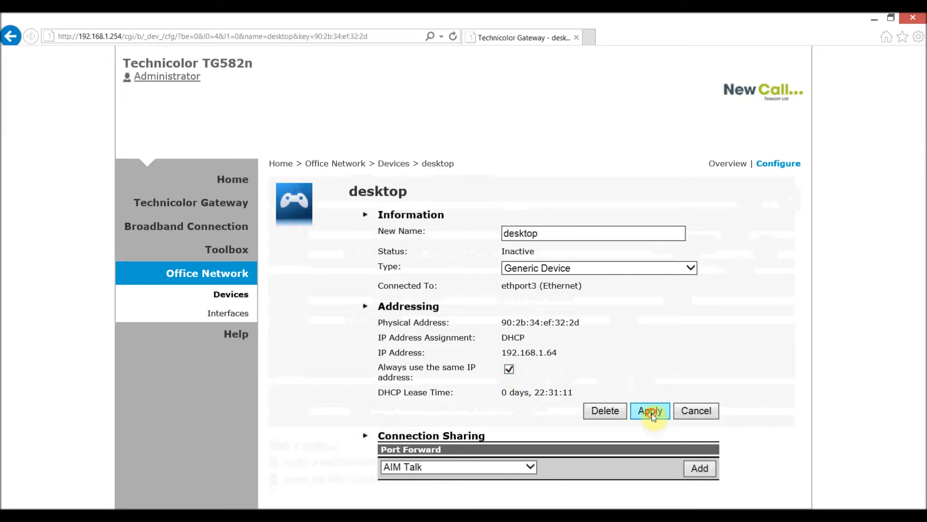
pyautogui.click(650, 410)
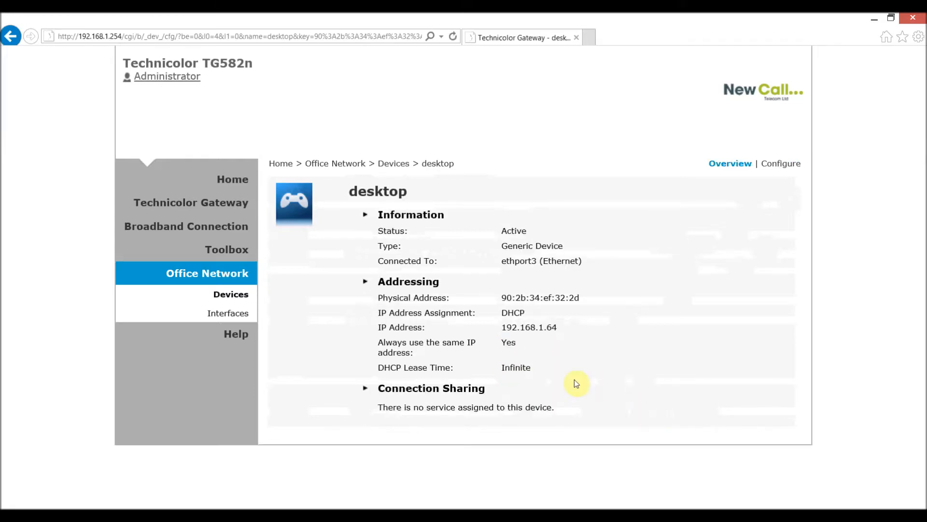
# Note the desktop's physical address and IP address for the ARP entry
pyautogui.doubleClick(507, 342)
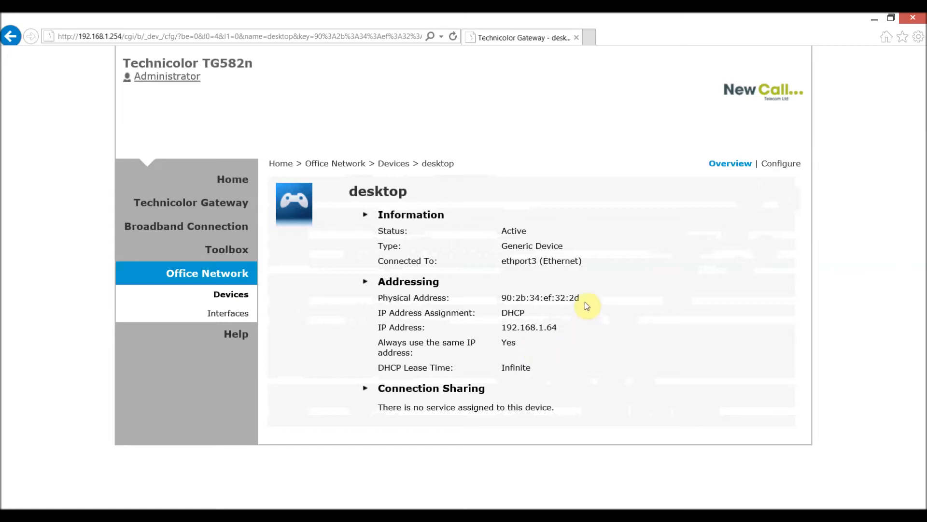
pyautogui.doubleClick(540, 298)
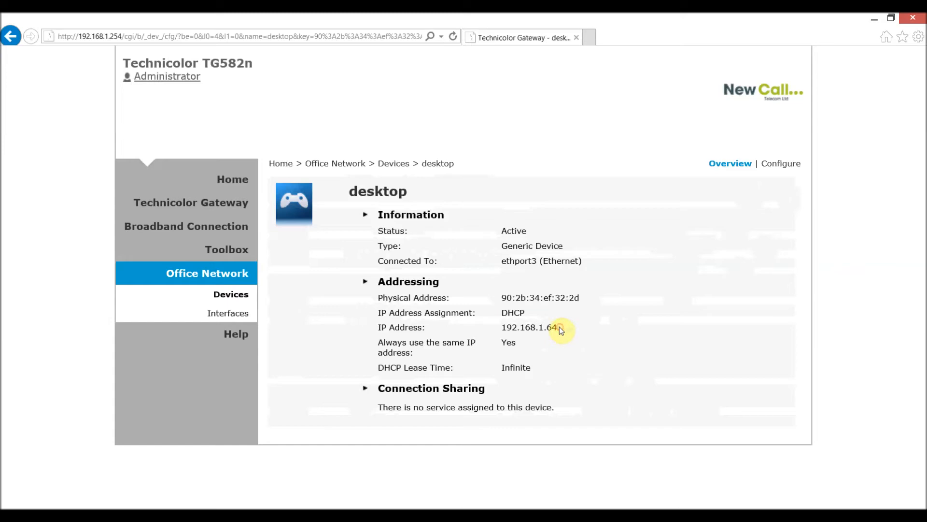
pyautogui.doubleClick(528, 328)
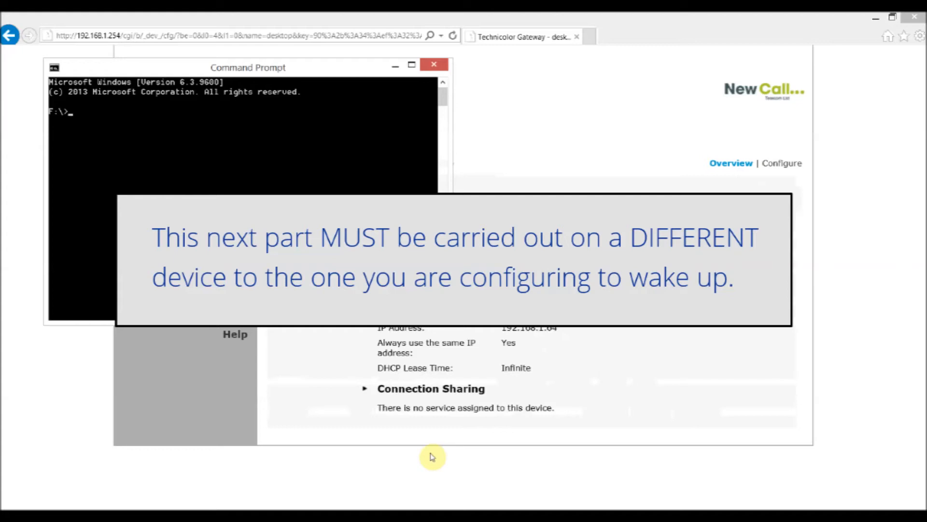
# Log in to the router at 192.168.1.254 via telnet as Administrator
pyautogui.write('tel')
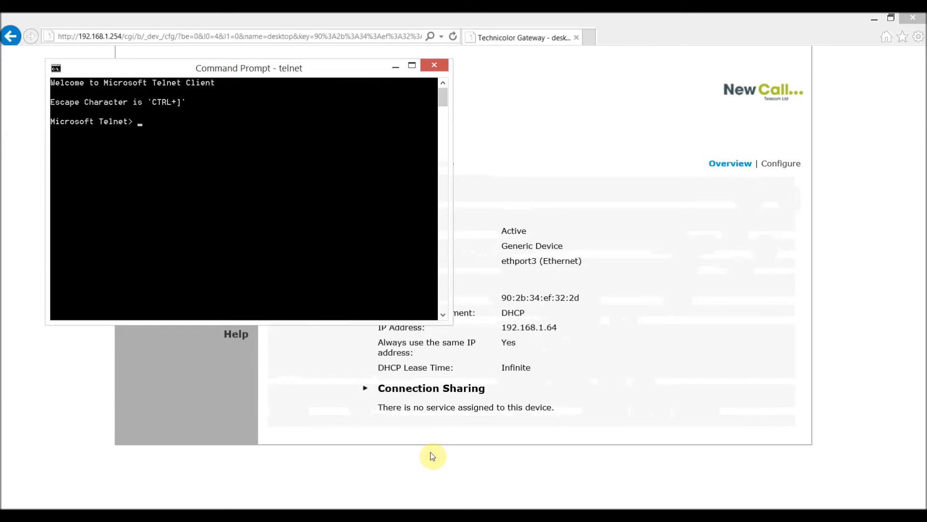
pyautogui.write('o 192.1')
pyautogui.write('A')
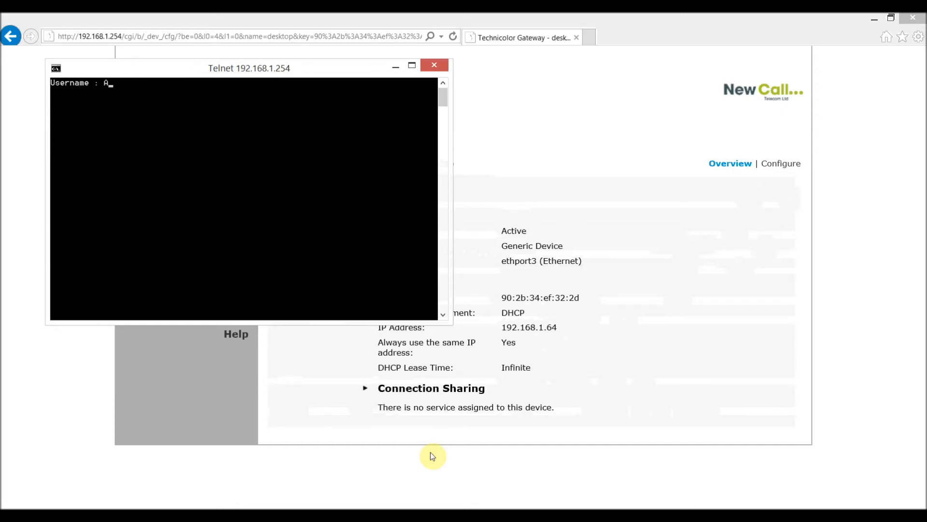
pyautogui.write('dministrato')
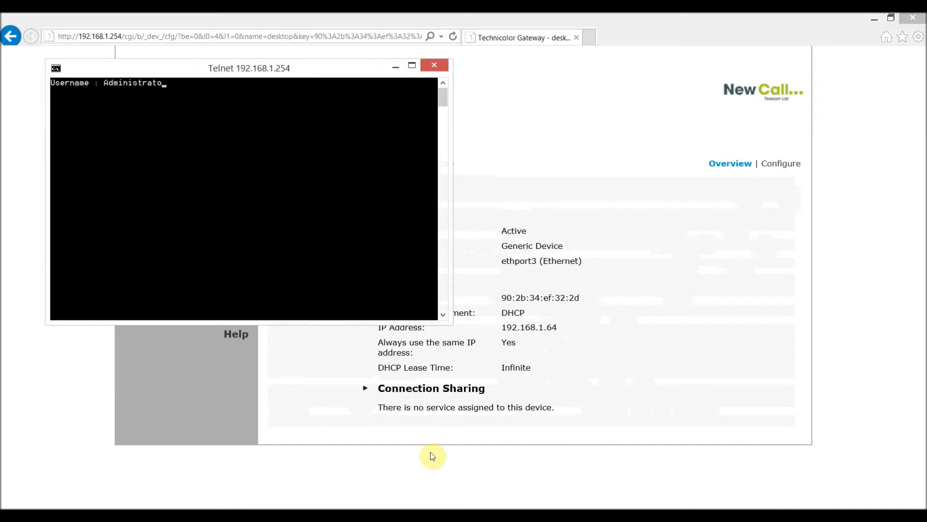
pyautogui.press('Return')
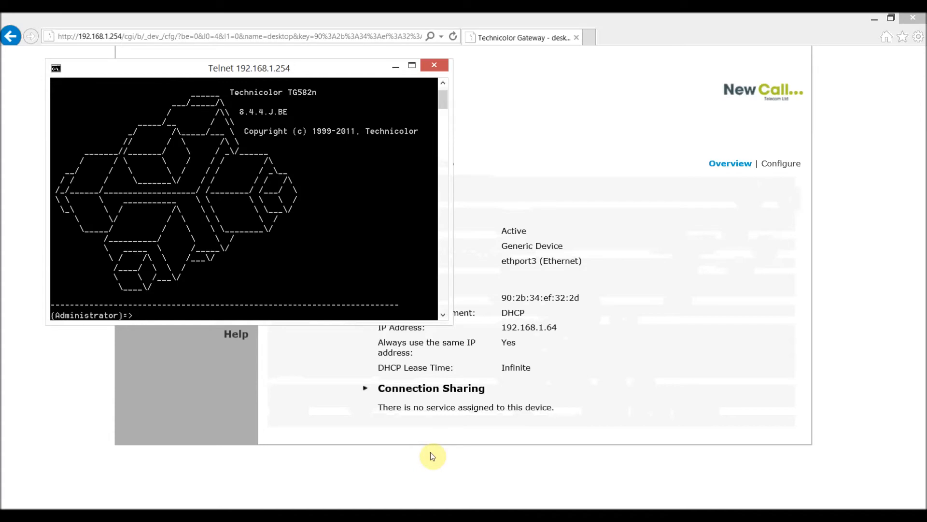
pyautogui.write('ip')
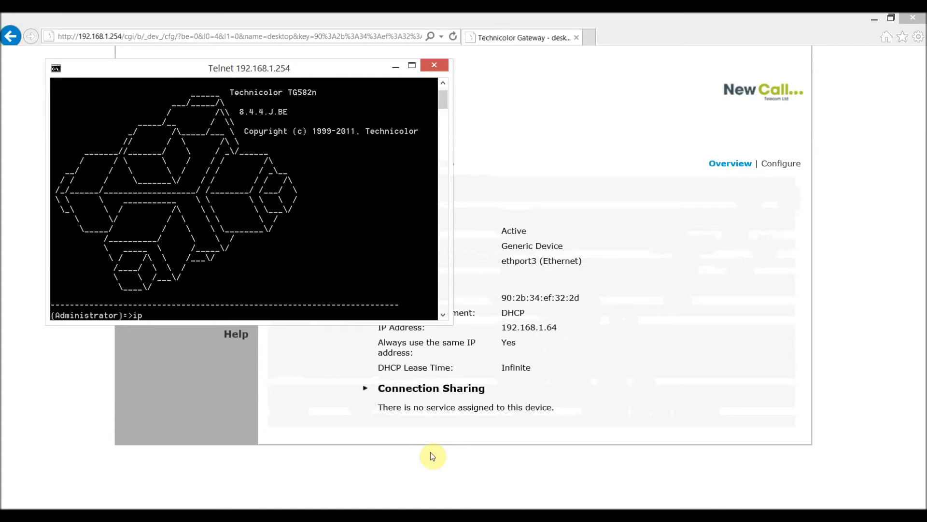
# Enter the router's ip command group and list the ARP table's four dynamic entries
pyautogui.press('Return')
pyautogui.write('arplist')
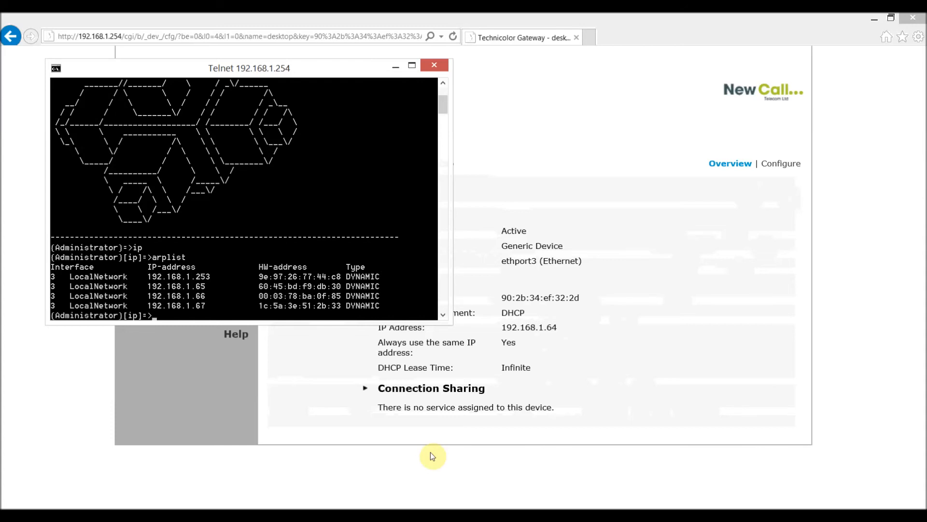
pyautogui.write('arpadd')
pyautogui.write('L')
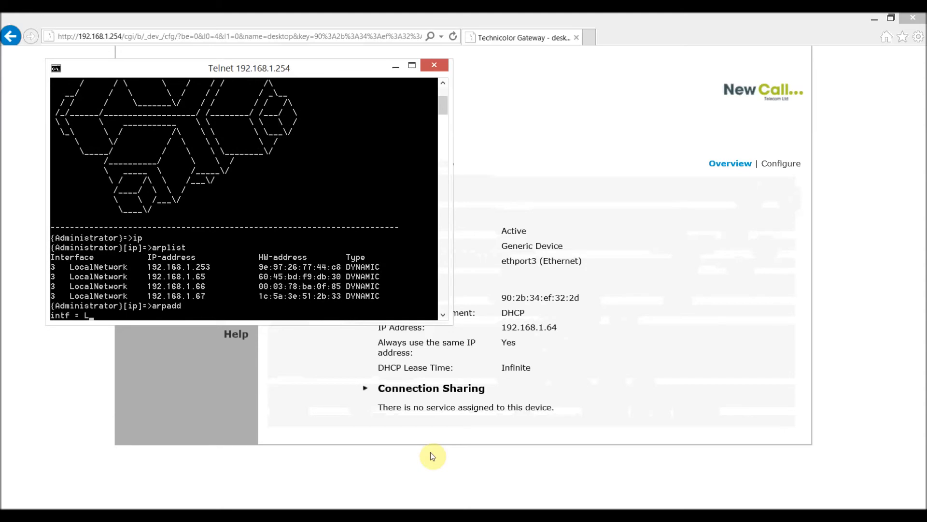
# Add an ARP entry on LocalNetwork mapping 192.168.1.64 to 90:2b:34:ef:32:2d via arpadd
pyautogui.write('ocalNetwork')
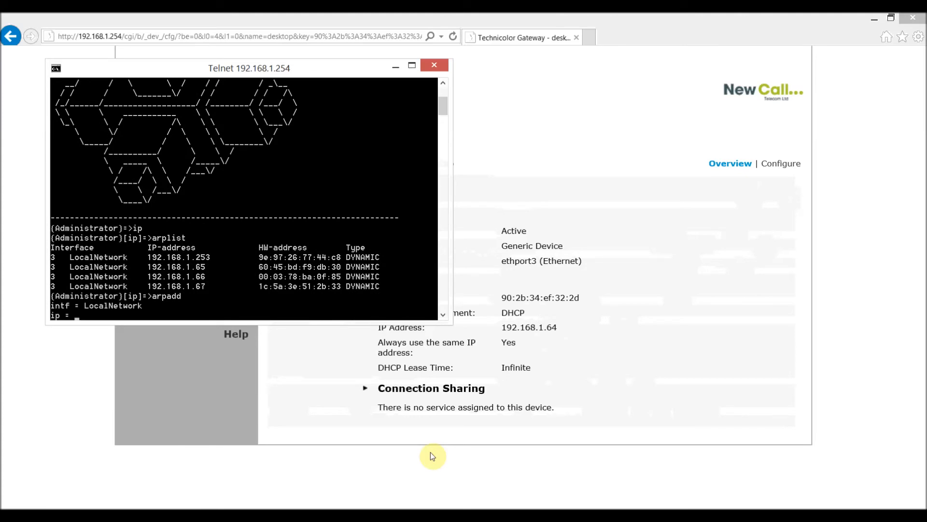
pyautogui.write('192.')
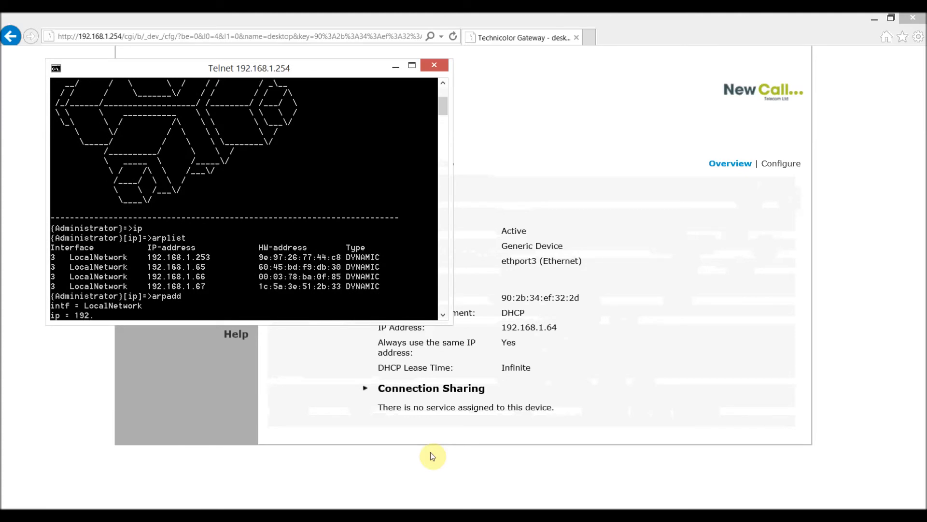
pyautogui.write('168.1.64')
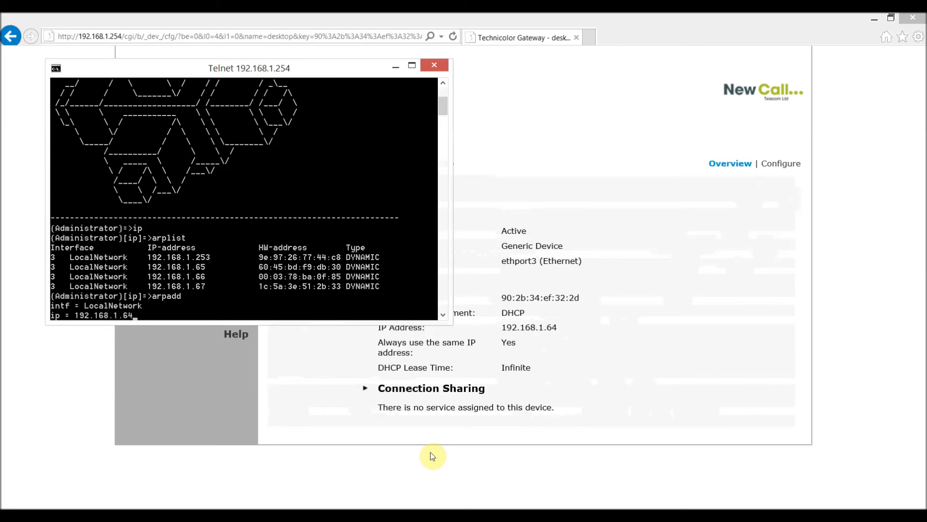
pyautogui.moveTo(537, 344)
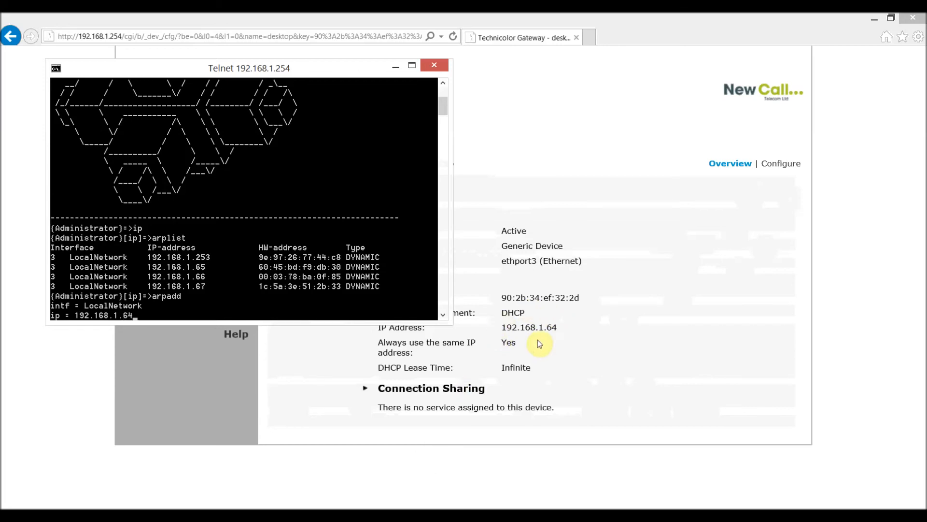
pyautogui.moveTo(468, 333)
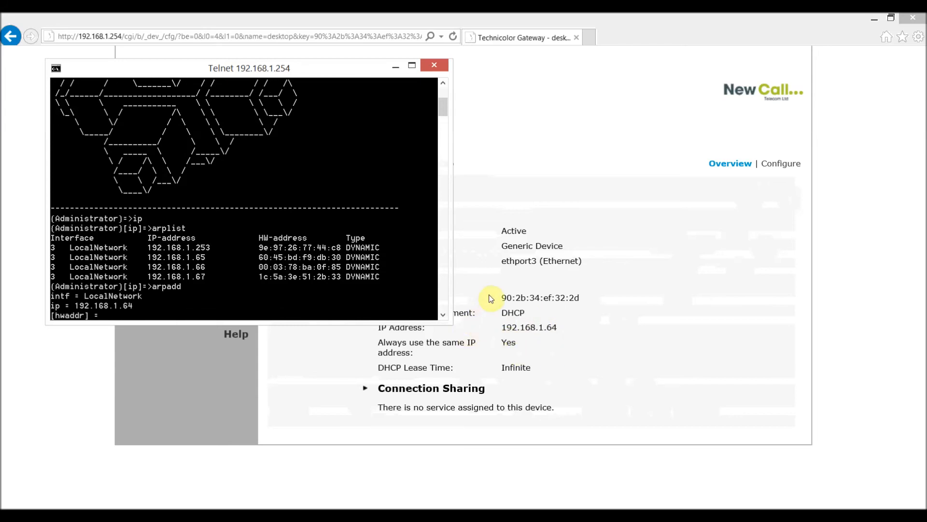
pyautogui.moveTo(528, 289)
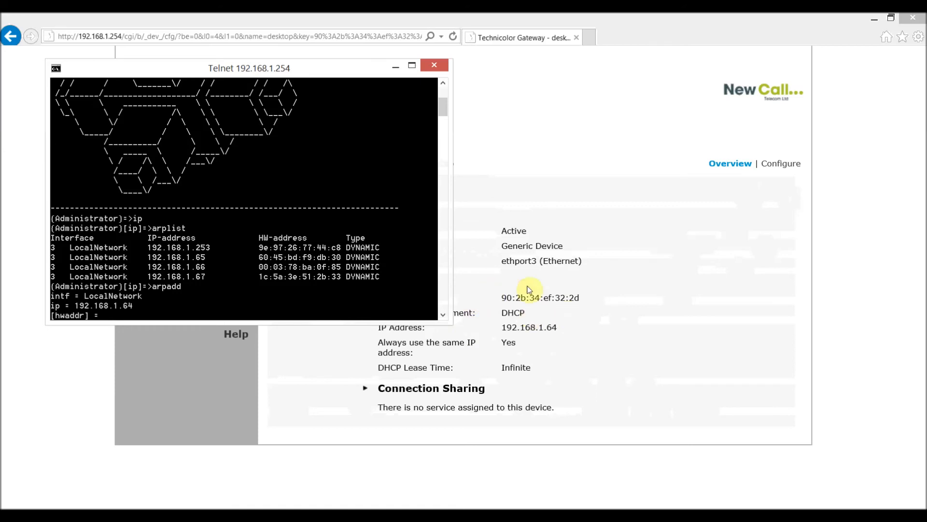
pyautogui.moveTo(589, 300)
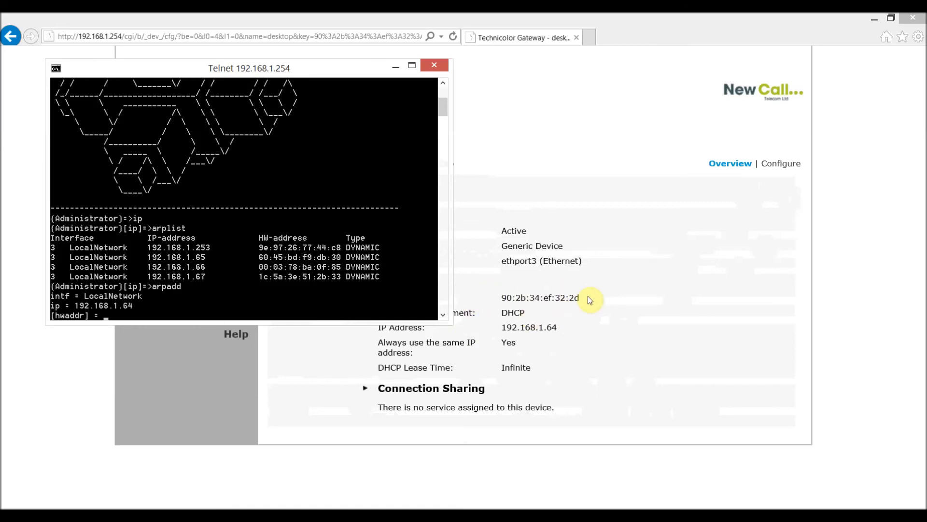
pyautogui.write('90')
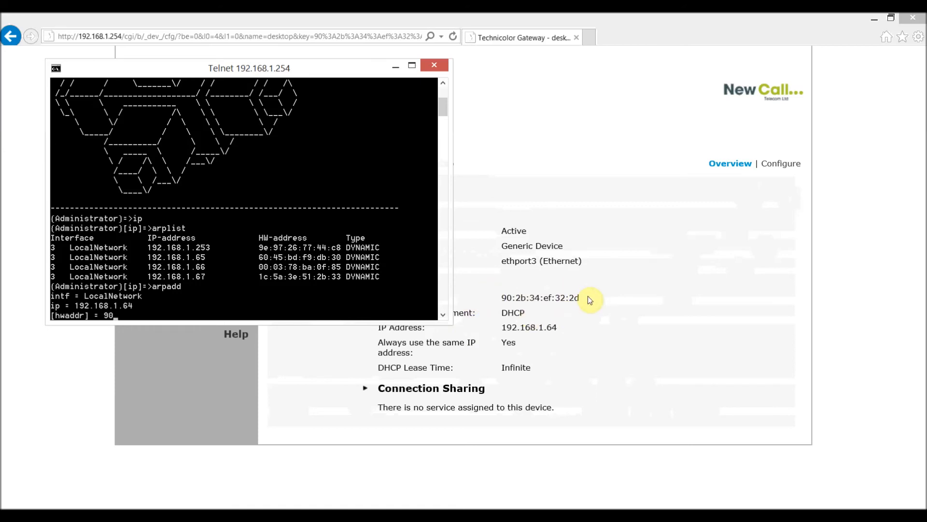
pyautogui.write('2')
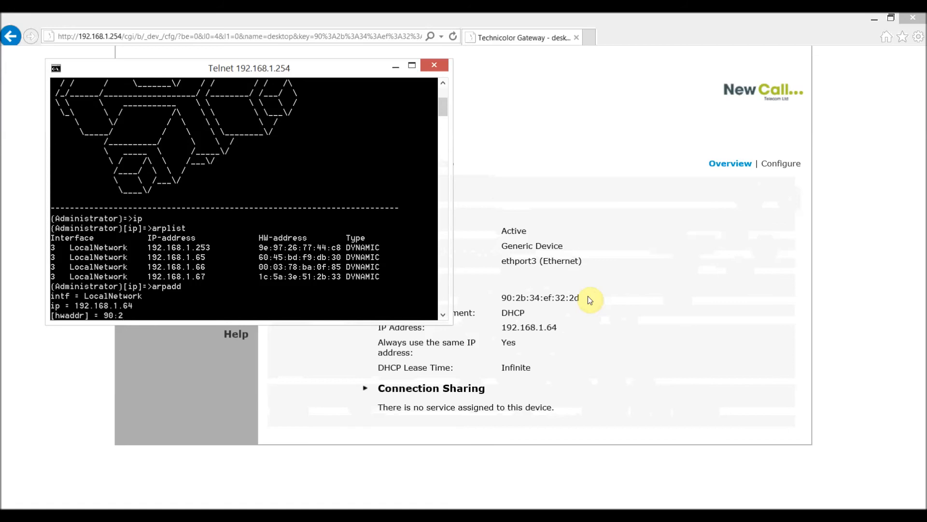
pyautogui.write('b:')
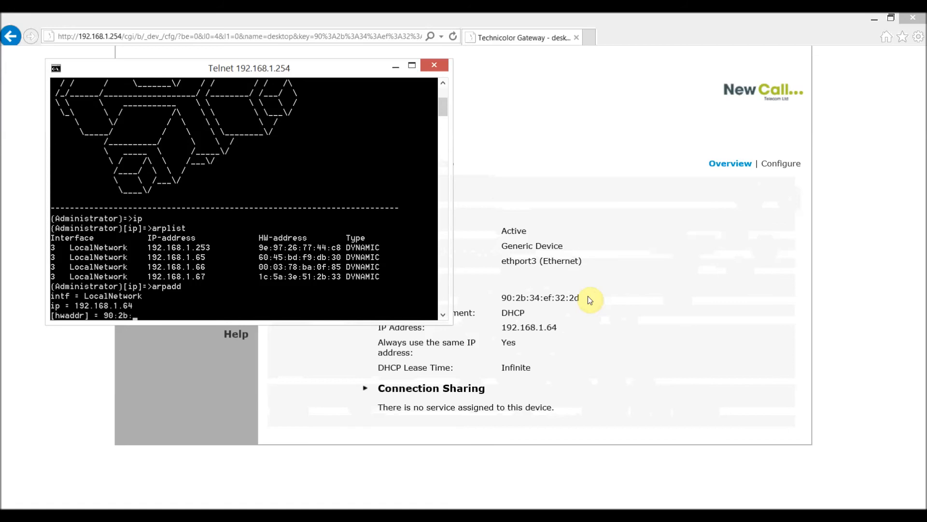
pyautogui.write('34:ef:32:')
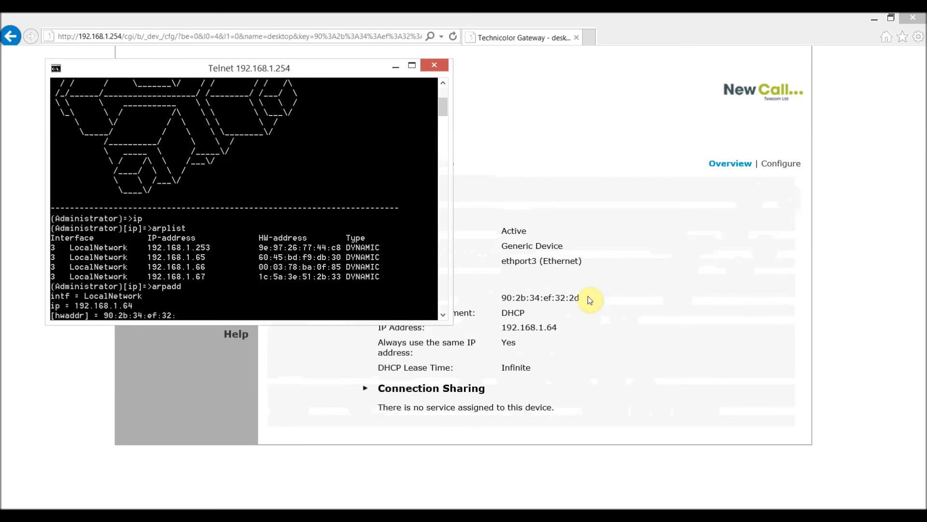
pyautogui.press('Return')
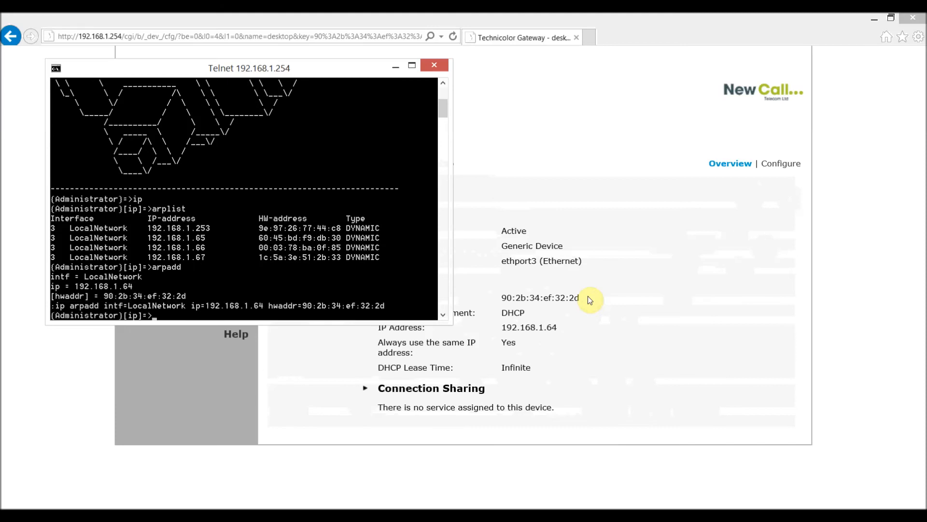
# Save the configuration with saveall and verify 192.168.1.64 shows STATIC in arplist
pyautogui.write('saveall')
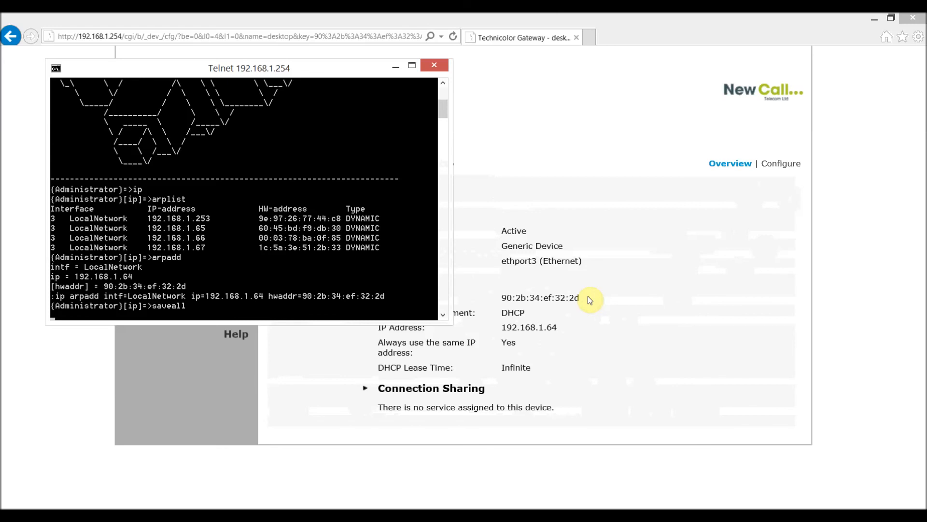
pyautogui.press('Return')
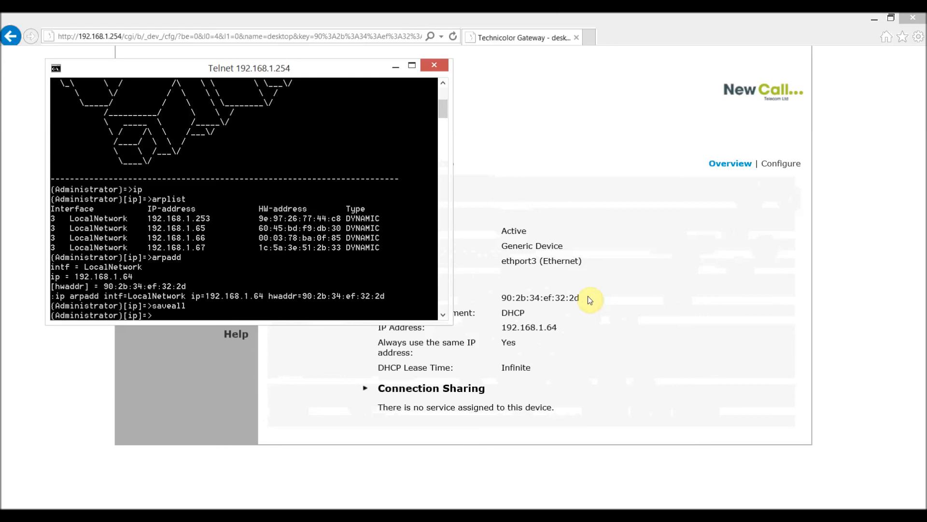
pyautogui.write('arplist')
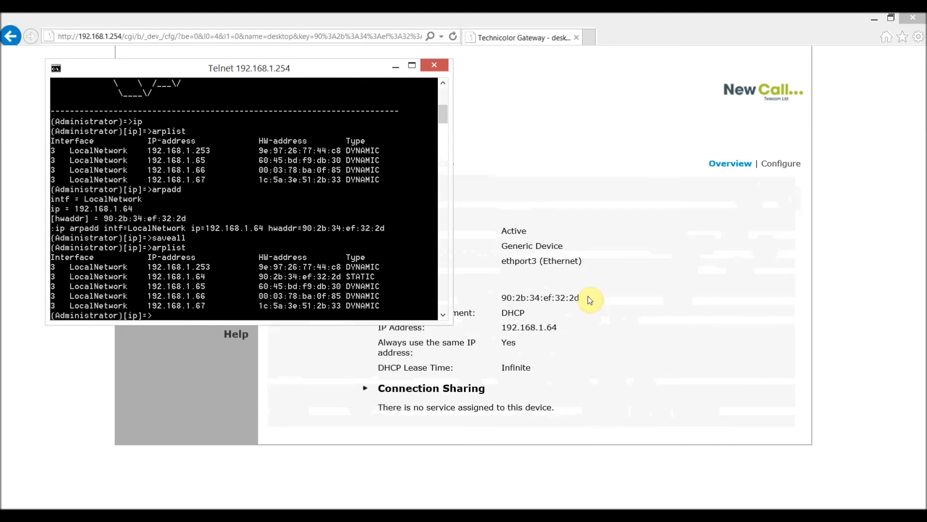
pyautogui.moveTo(340, 290)
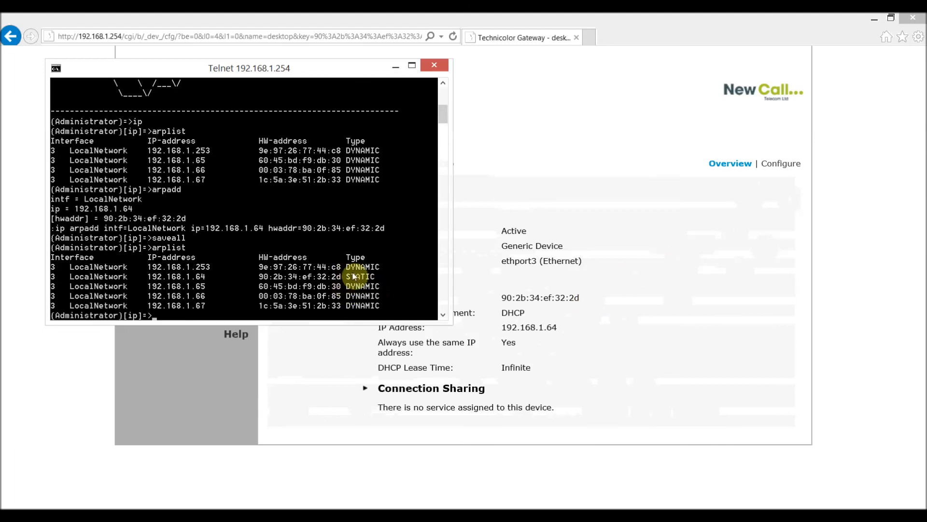
pyautogui.moveTo(382, 281)
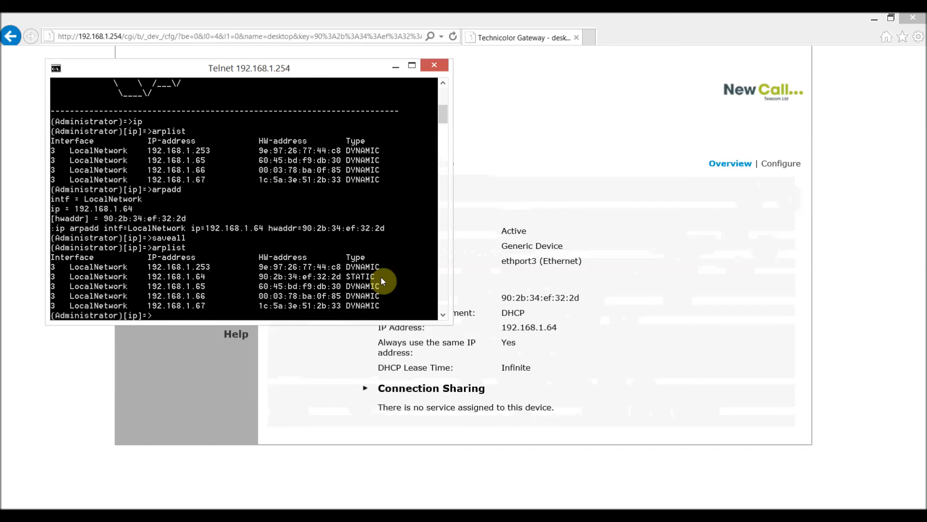
# Exit the telnet session, closing the connection to the router
pyautogui.write('exit')
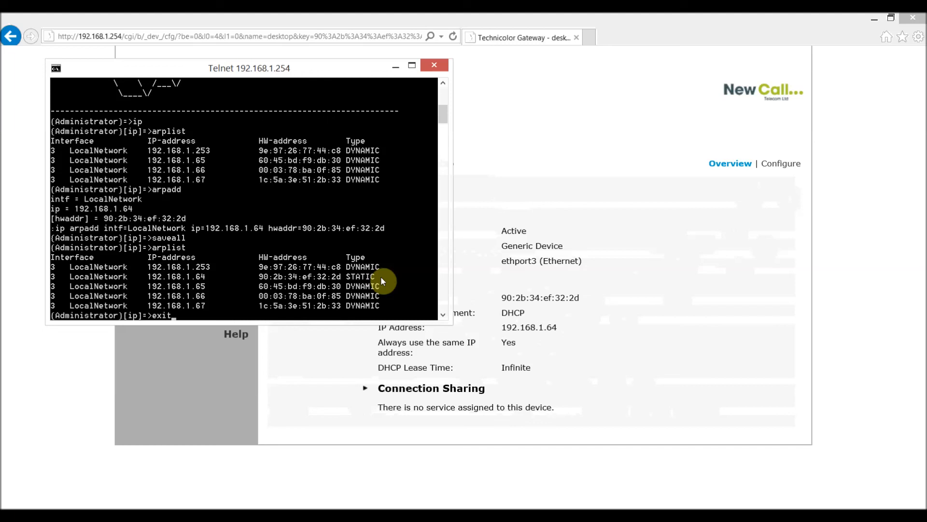
pyautogui.press('Return')
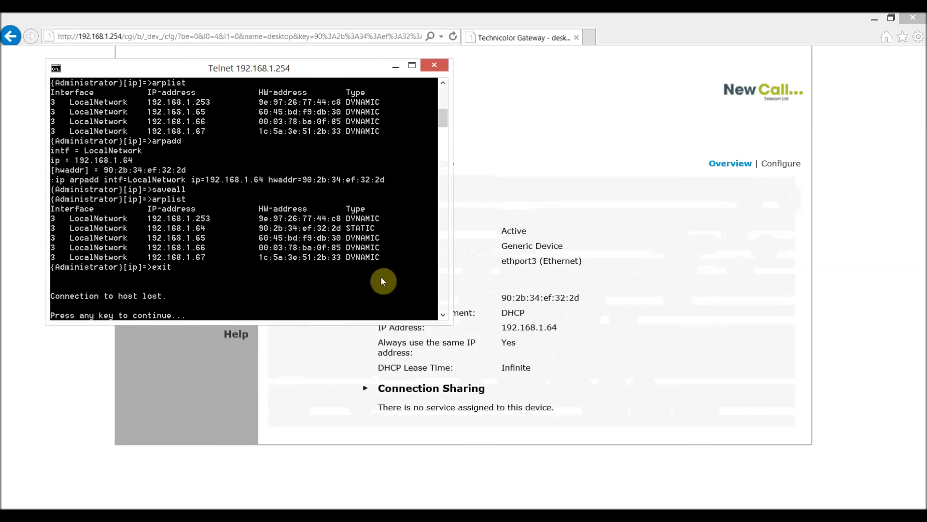